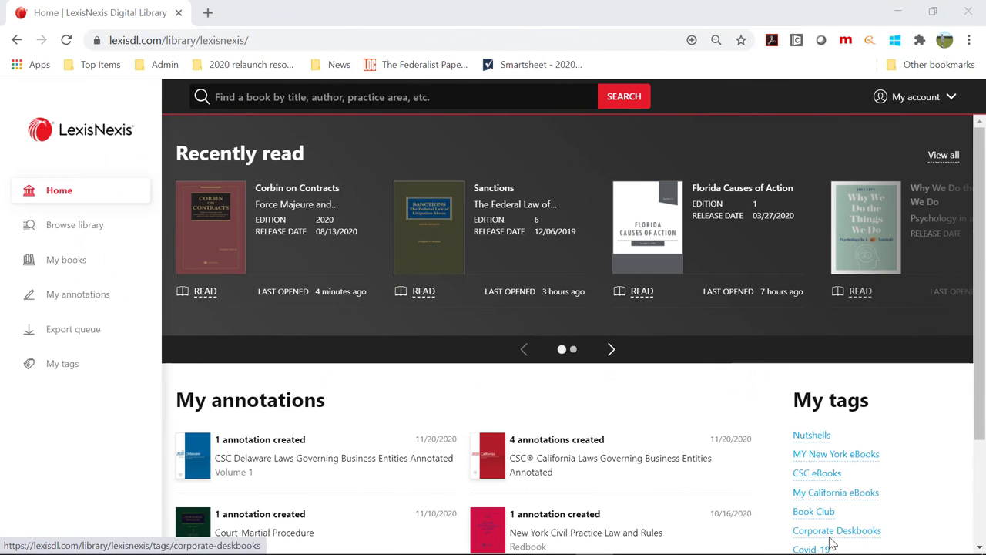
Read Corbin on Contracts into Chapter 2, close it, and browse down to the OverDrive eBook Collection
click(204, 292)
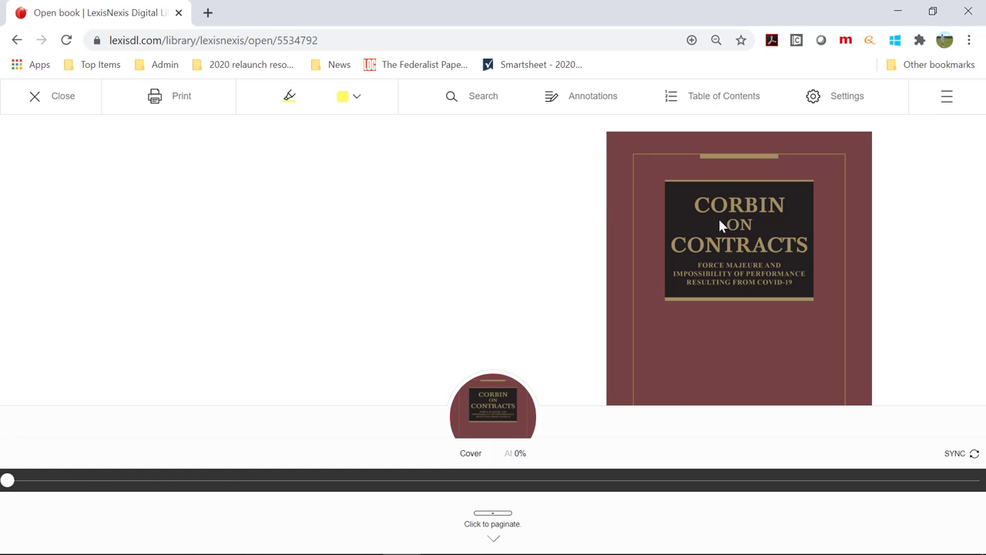
click(713, 95)
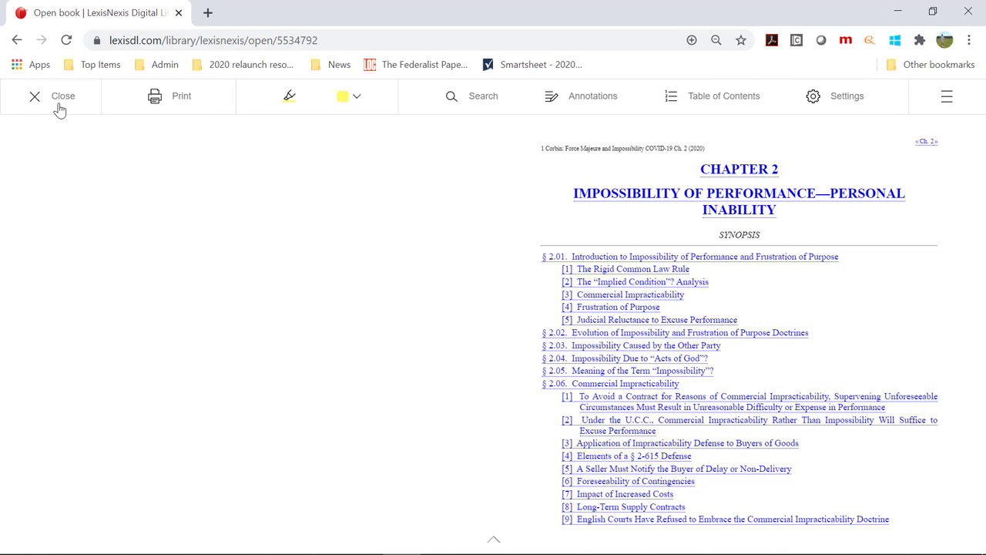
click(34, 95)
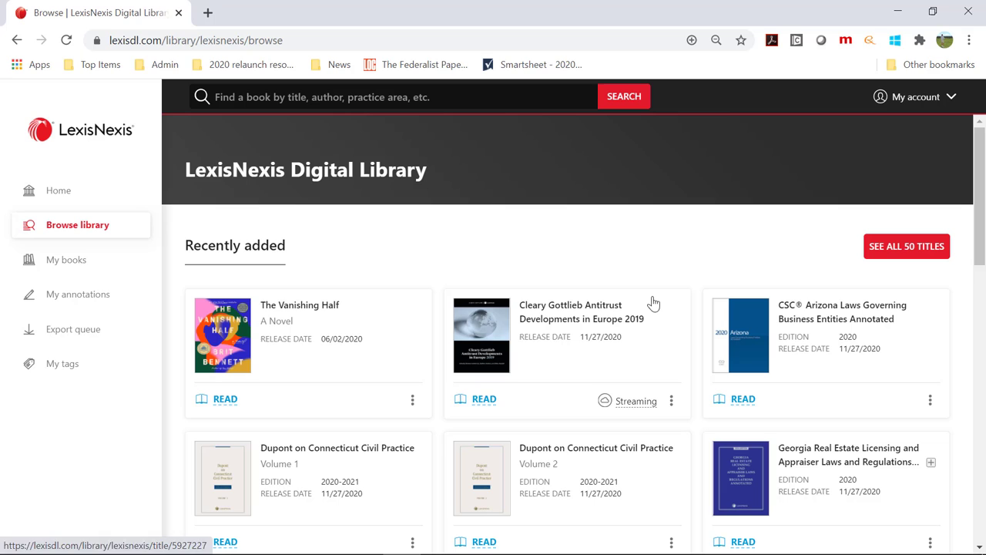
scroll(down, 3)
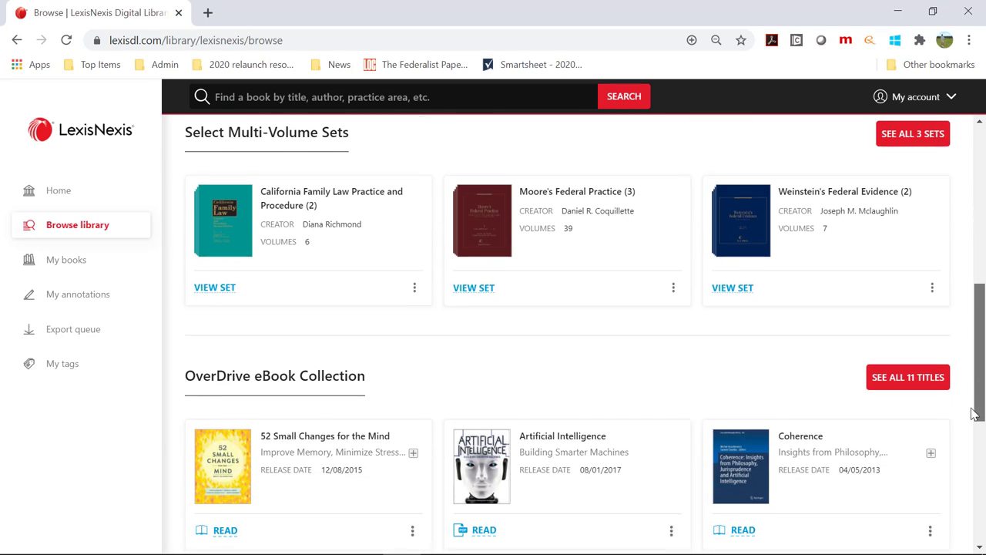
View the details page for Joel Levy's Why We Do the Things We Do
click(732, 289)
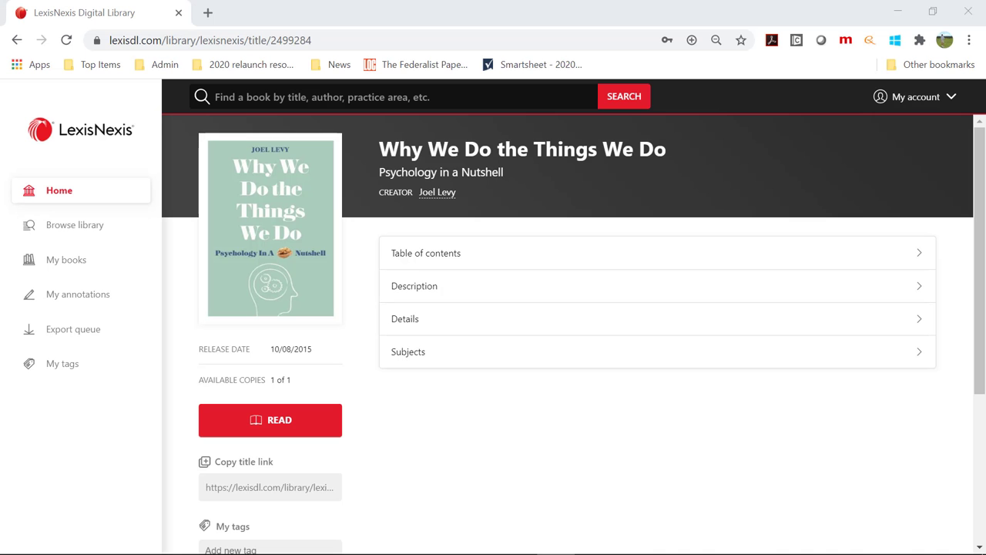
mouse_move(395, 427)
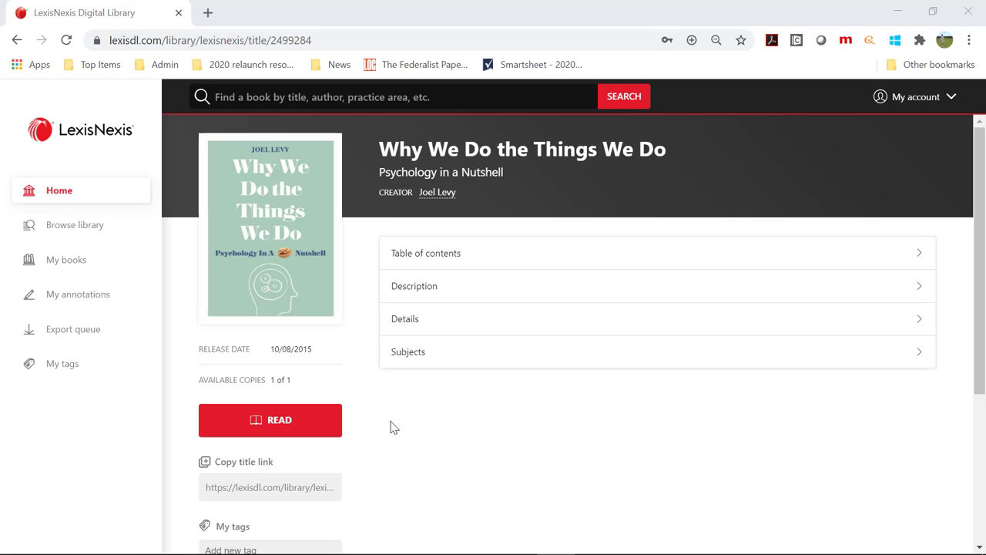
mouse_move(313, 424)
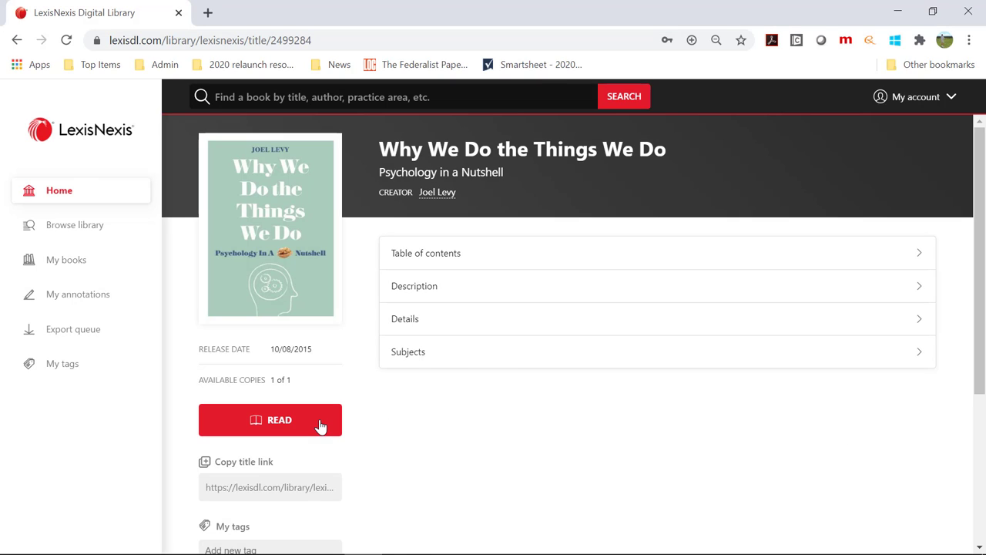
Borrow Why We Do the Things We Do with the loan period kept at 7 days
click(271, 419)
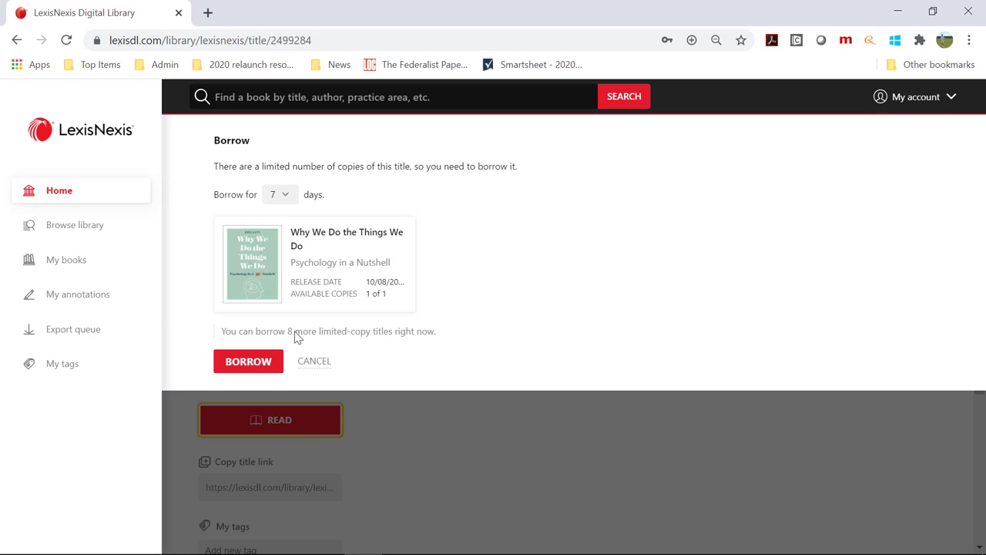
click(279, 194)
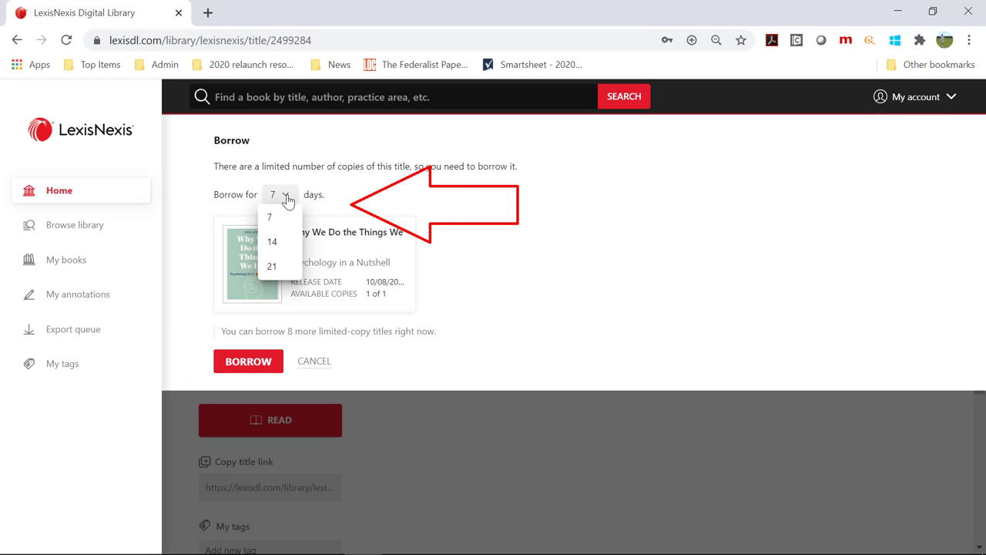
click(272, 216)
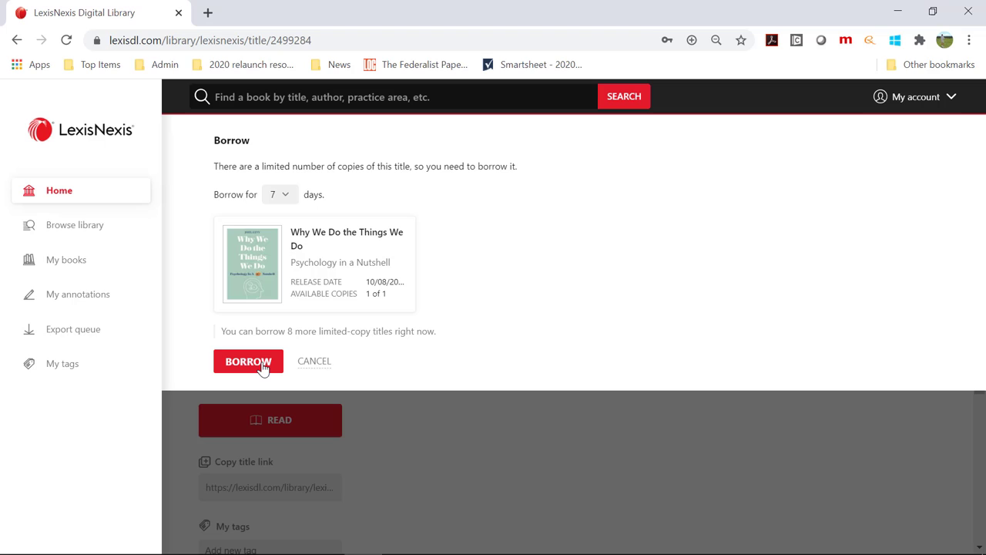
click(248, 360)
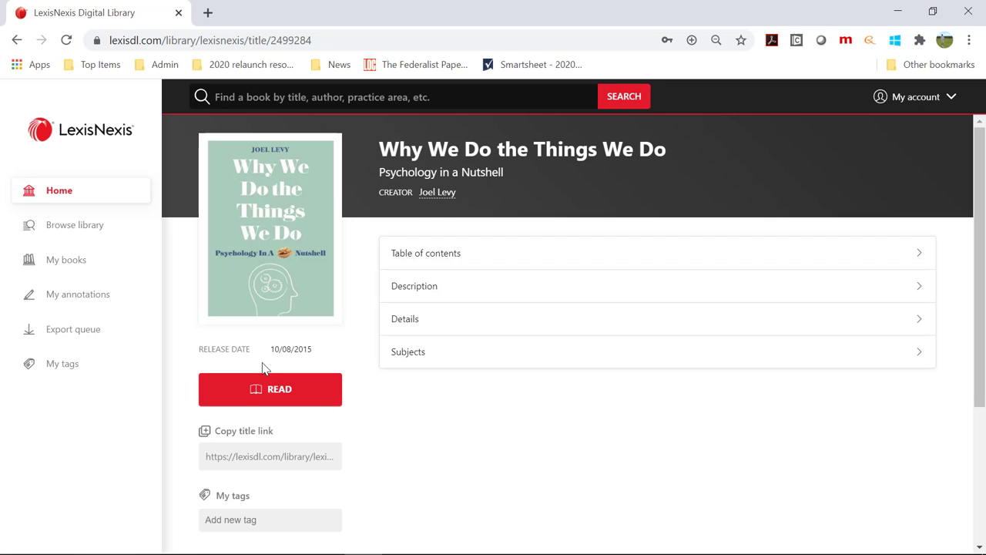
click(269, 389)
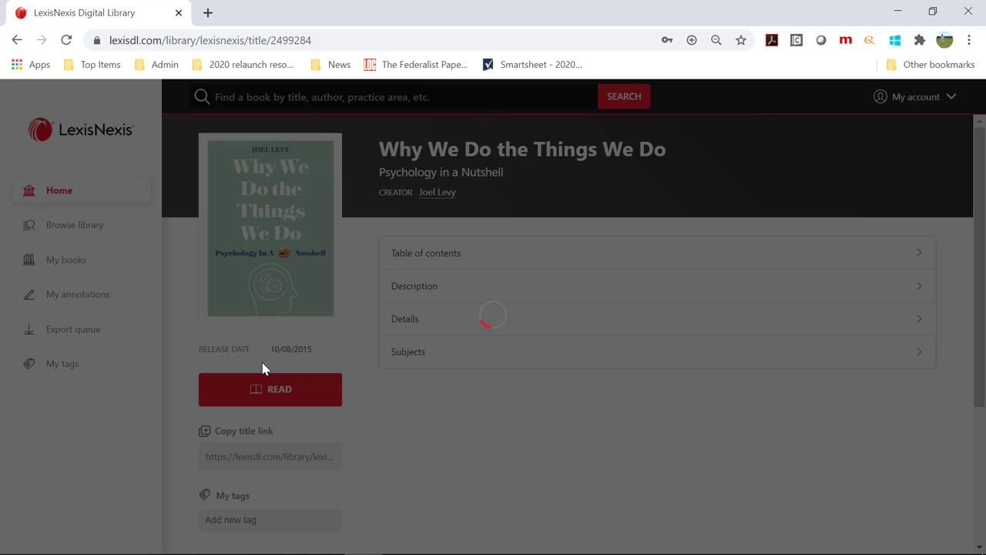
click(270, 388)
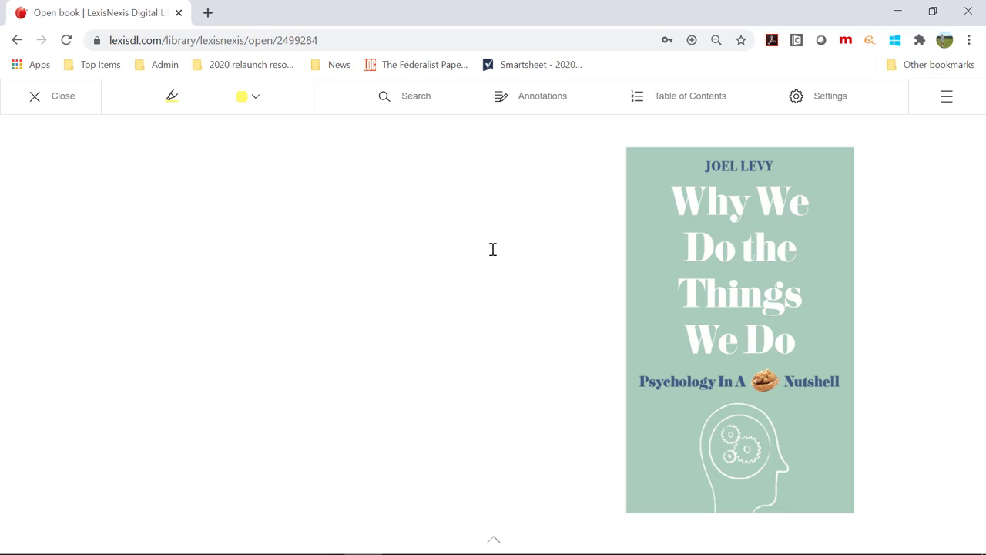
mouse_move(483, 256)
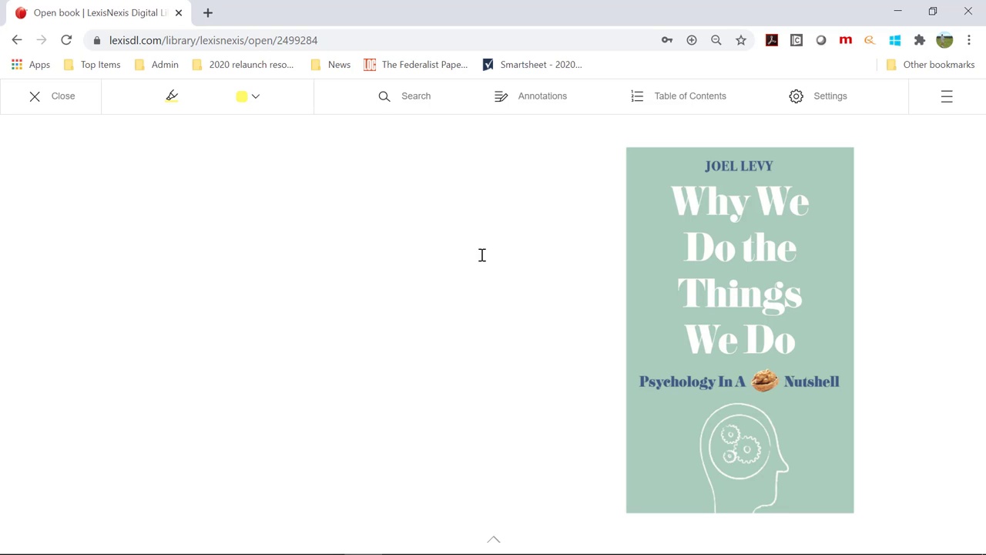
mouse_move(54, 104)
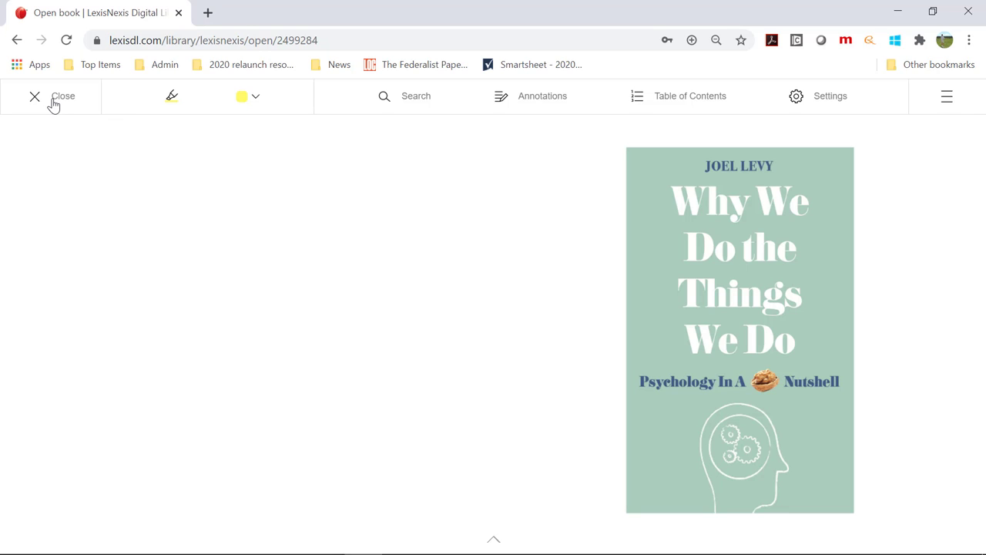
click(34, 95)
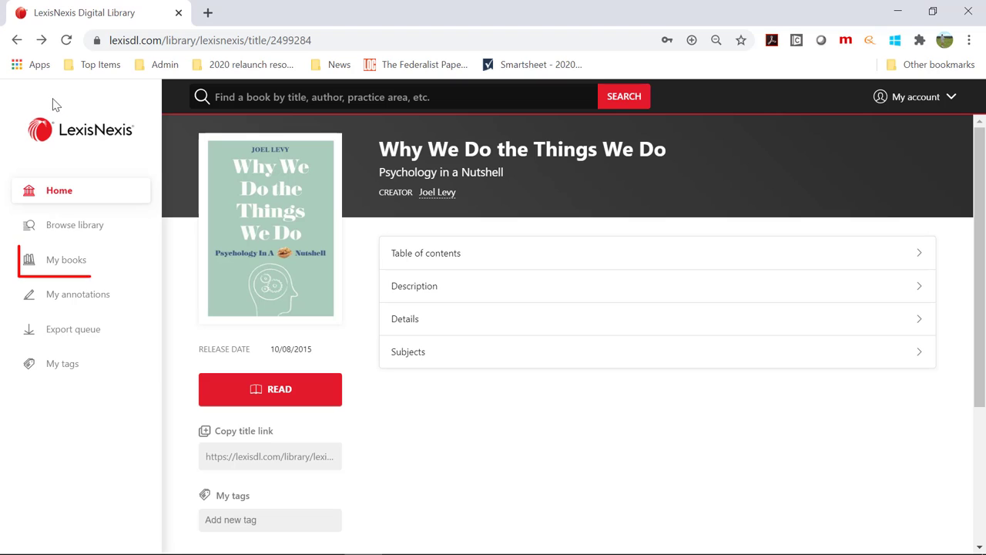
mouse_move(56, 262)
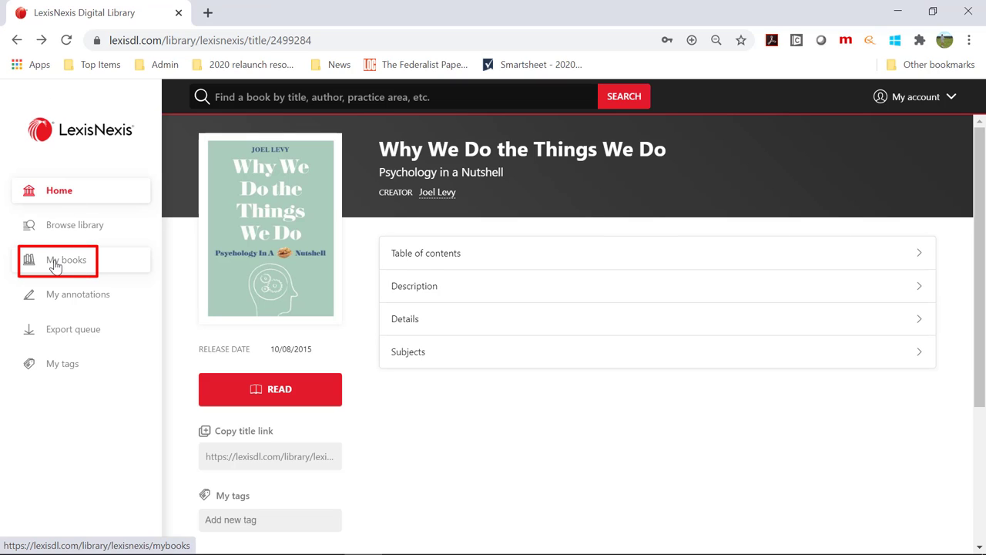
From My books History, return Why We Do the Things We Do early and view the Borrowed list
click(65, 259)
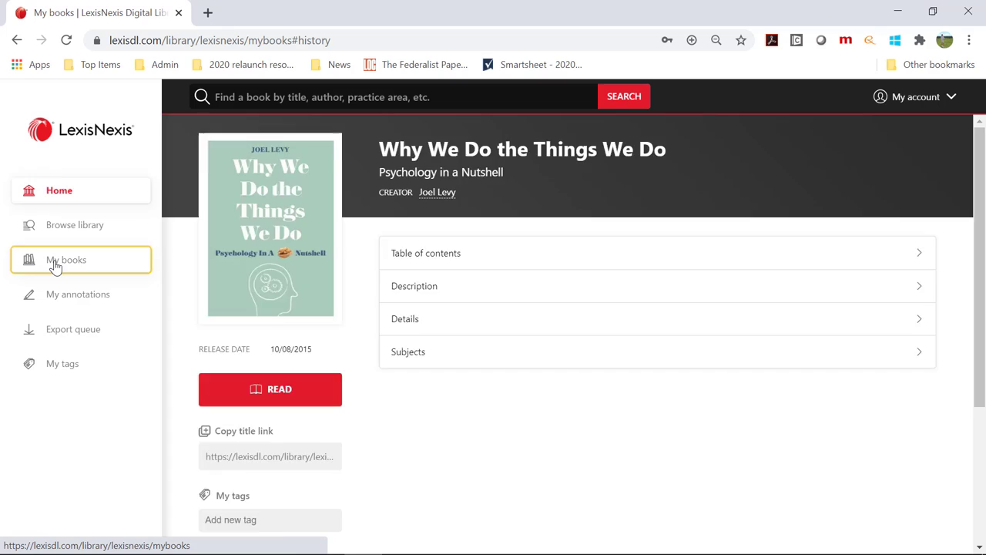
click(66, 259)
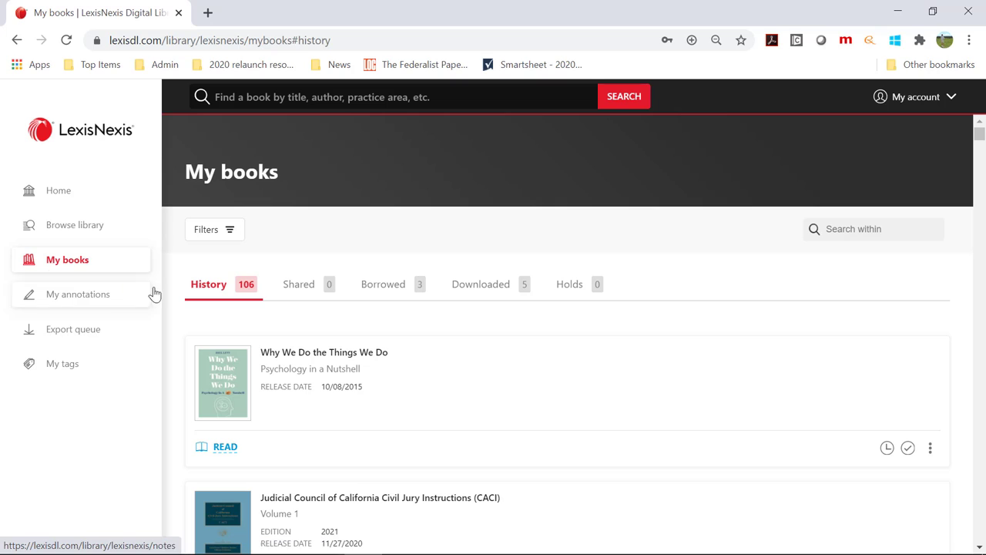
mouse_move(880, 447)
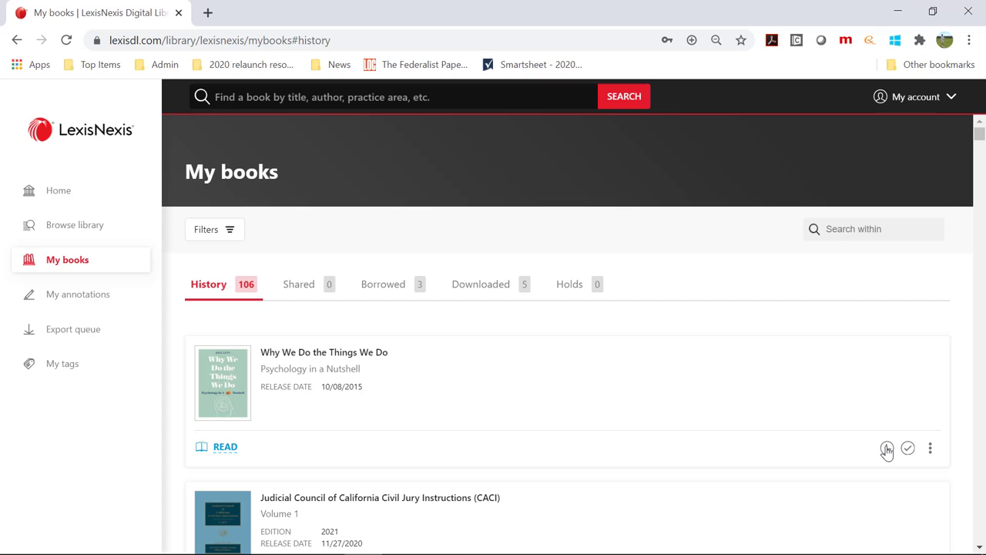
click(885, 448)
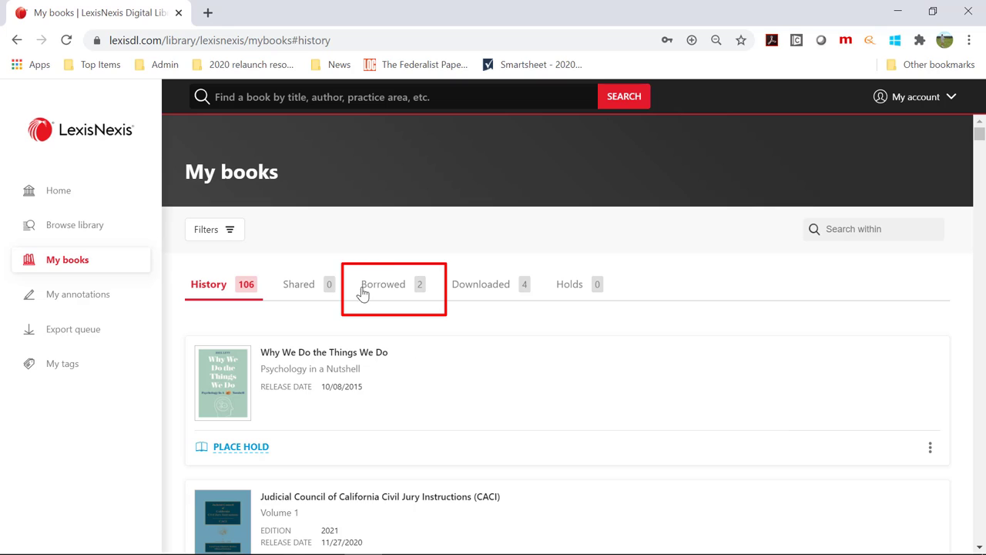
click(380, 283)
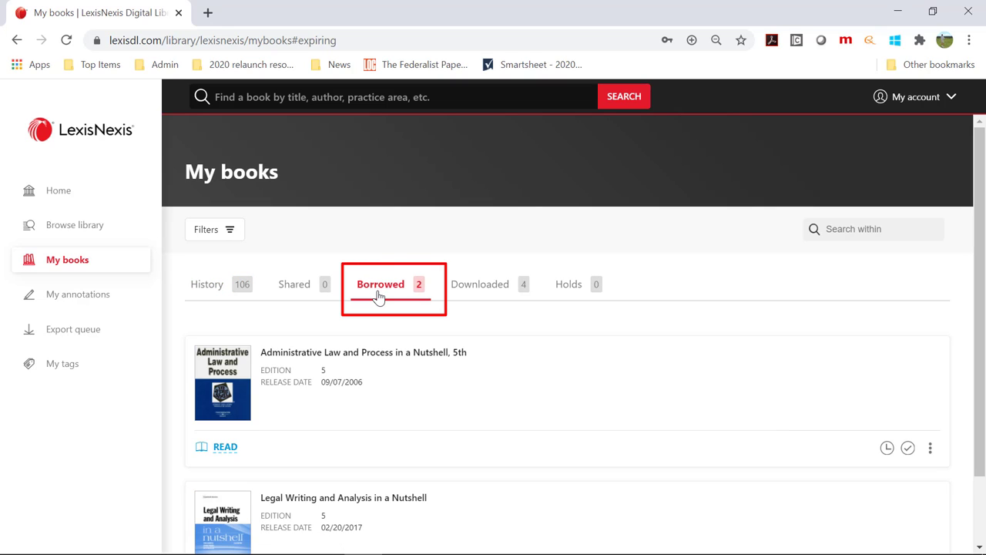
mouse_move(390, 308)
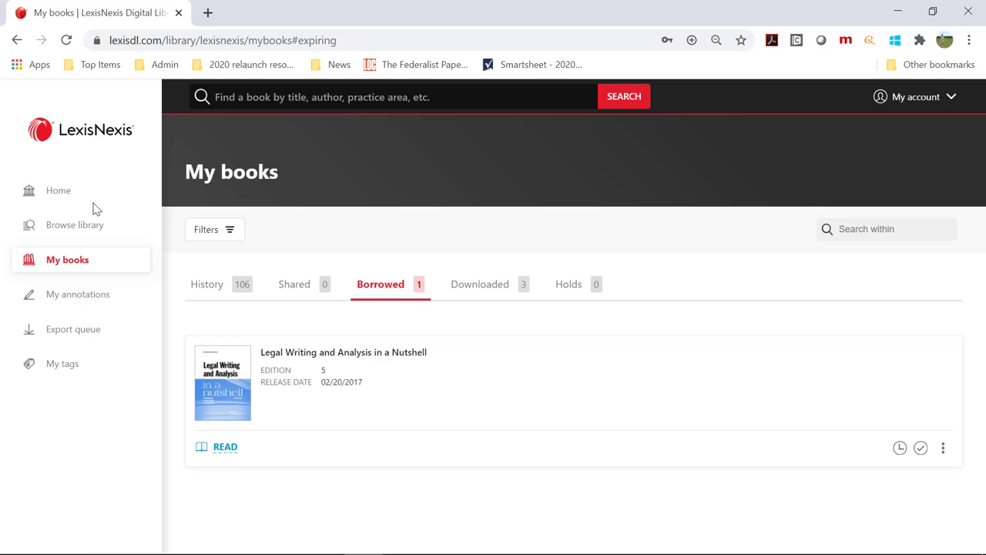
mouse_move(48, 197)
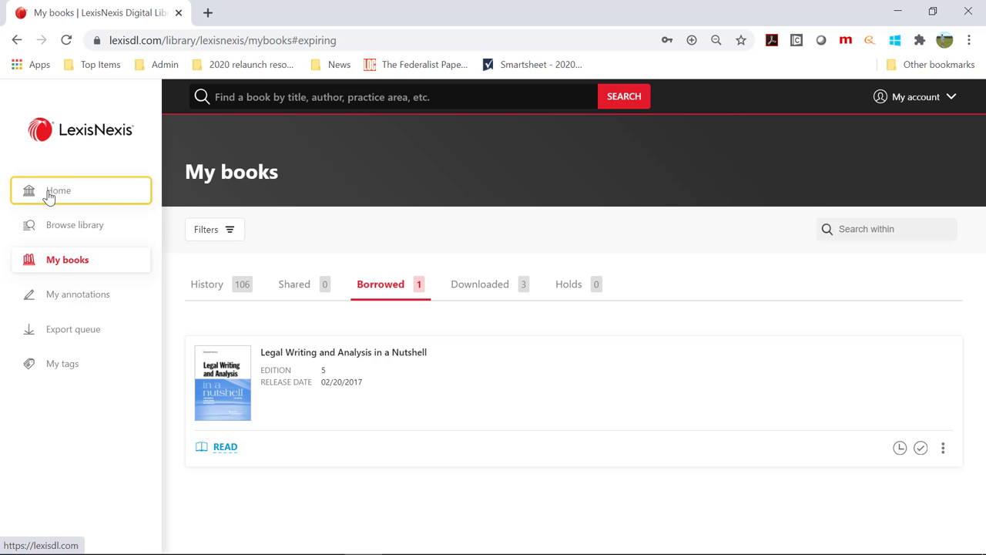
Leave the borrowed list showing Legal Writing and Analysis in a Nutshell and return to Home
click(59, 191)
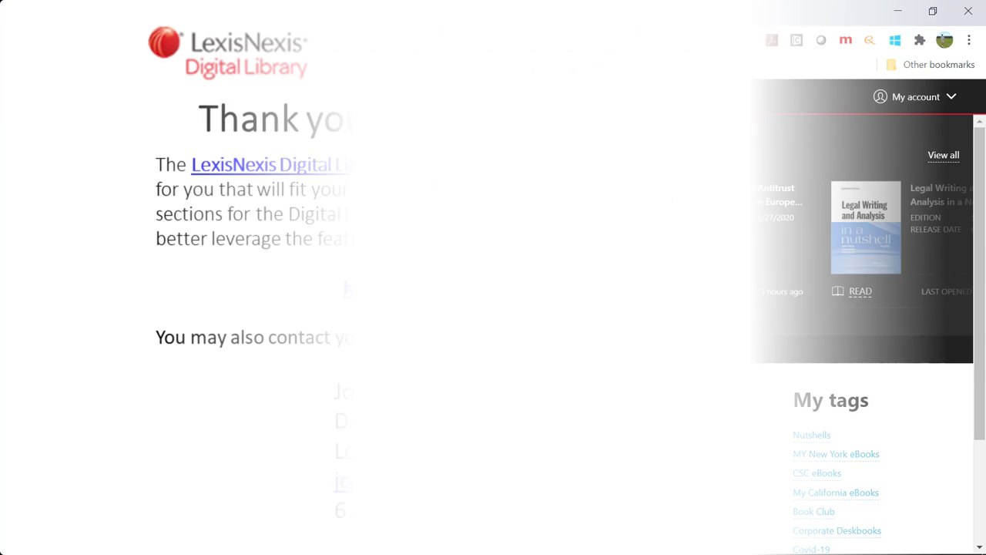